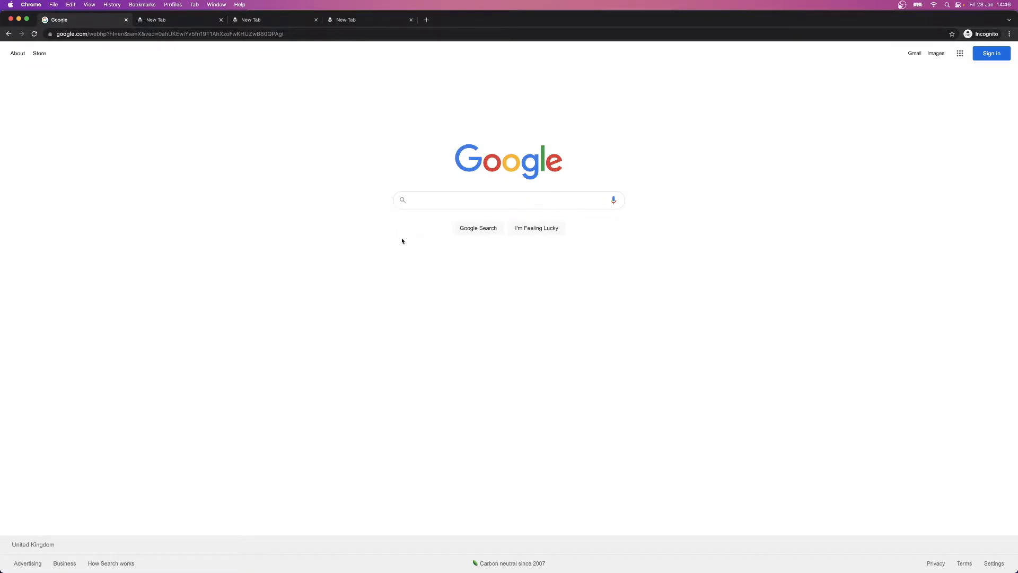
mouse_move(411, 242)
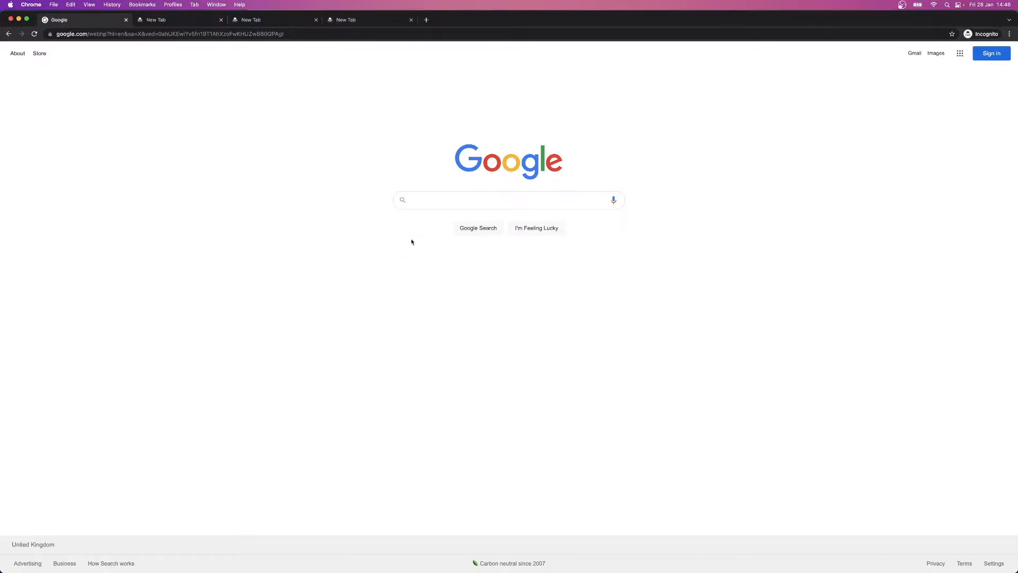
mouse_move(404, 232)
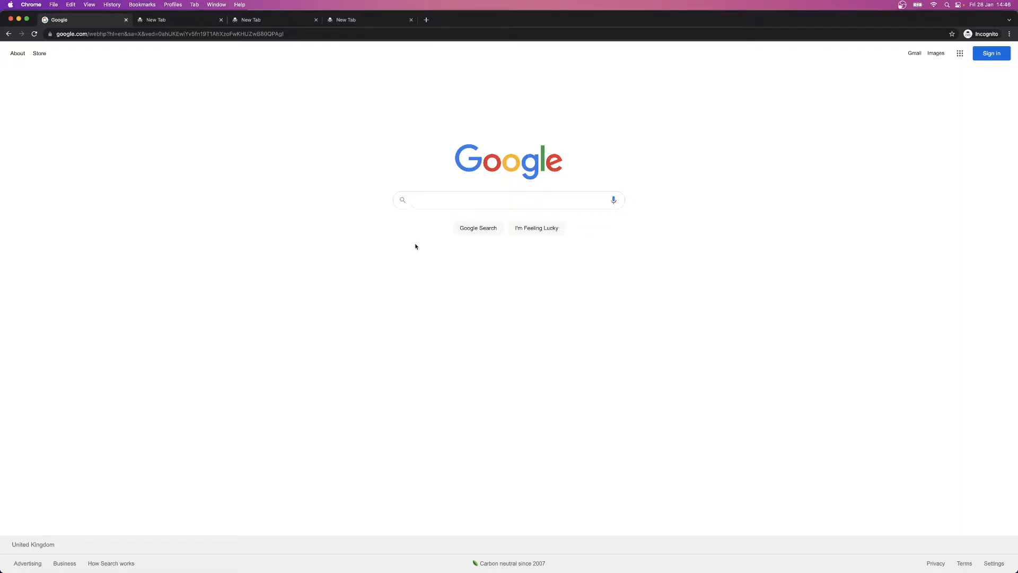
Search Google for "steam"
left_click(506, 199)
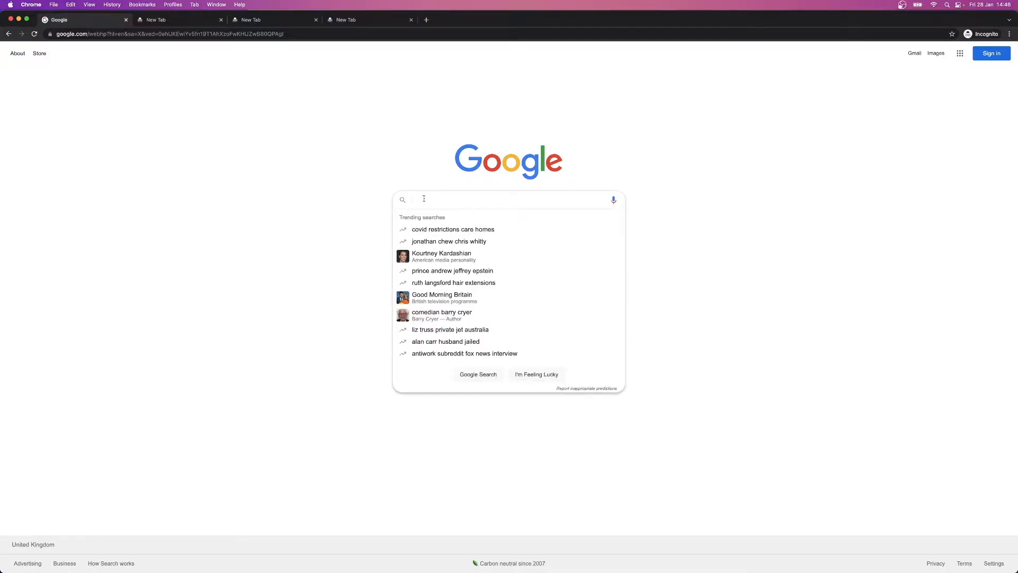
type("steam")
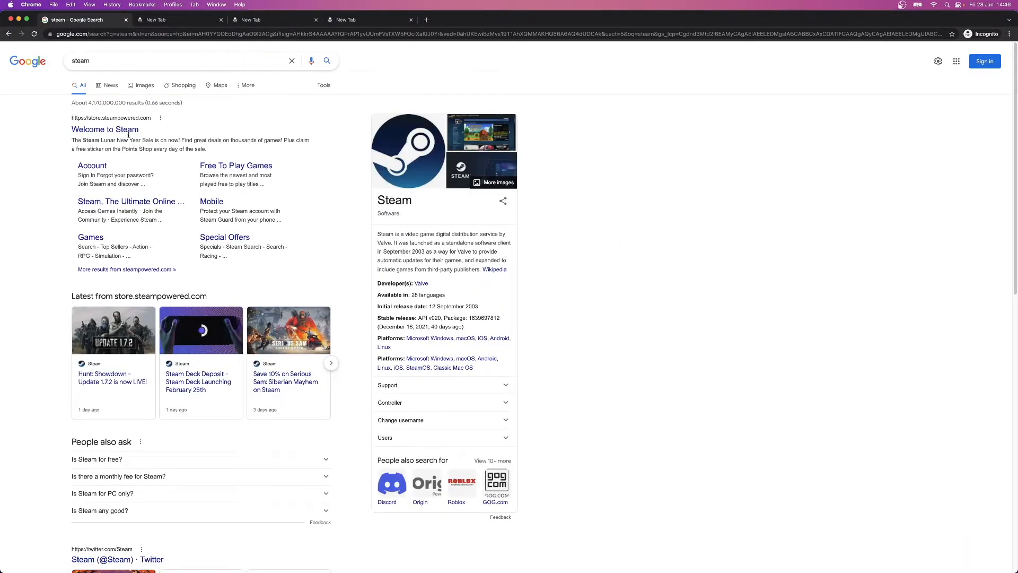
mouse_move(105, 129)
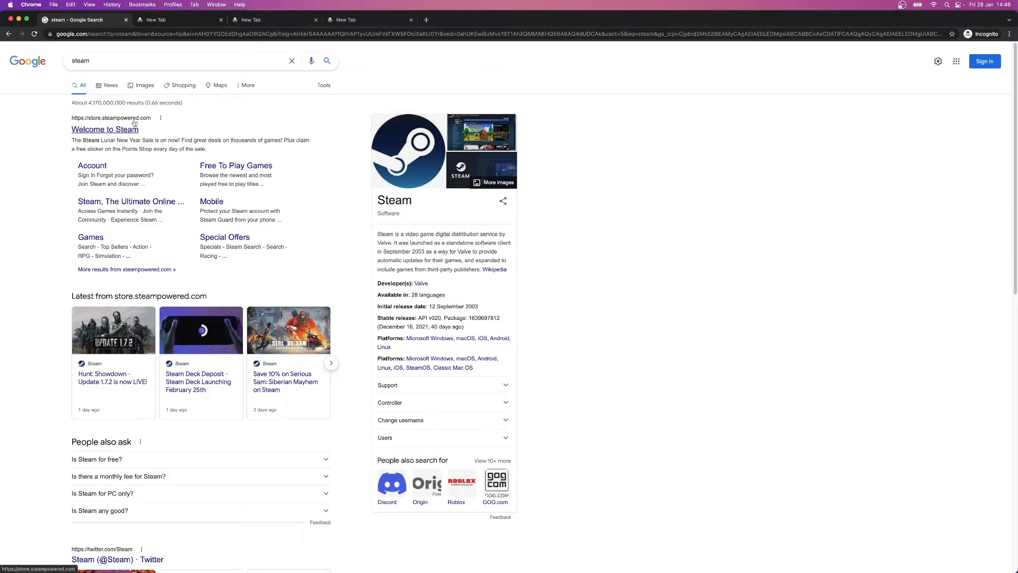
Open the "Welcome to Steam" result for store.steampowered.com
left_click(105, 128)
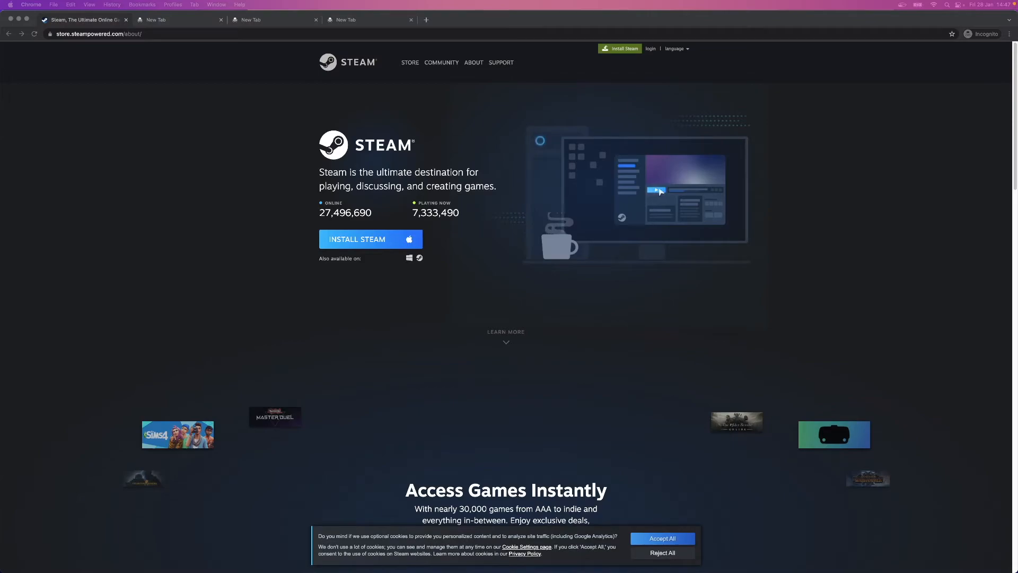
Open the downloaded Steam installer and drag Steam onto the Applications folder
left_click(356, 239)
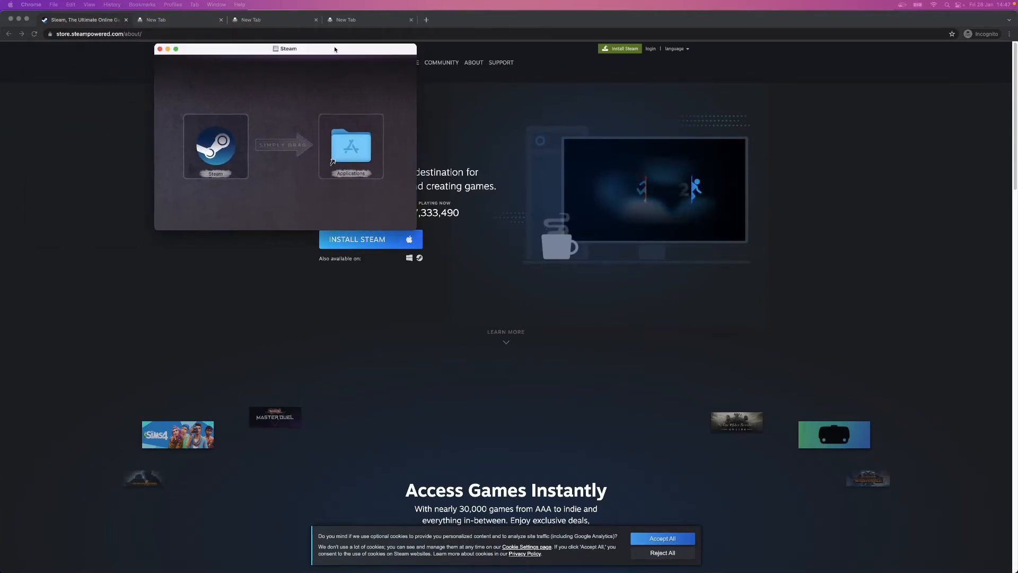
left_click_drag(288, 48, 349, 126)
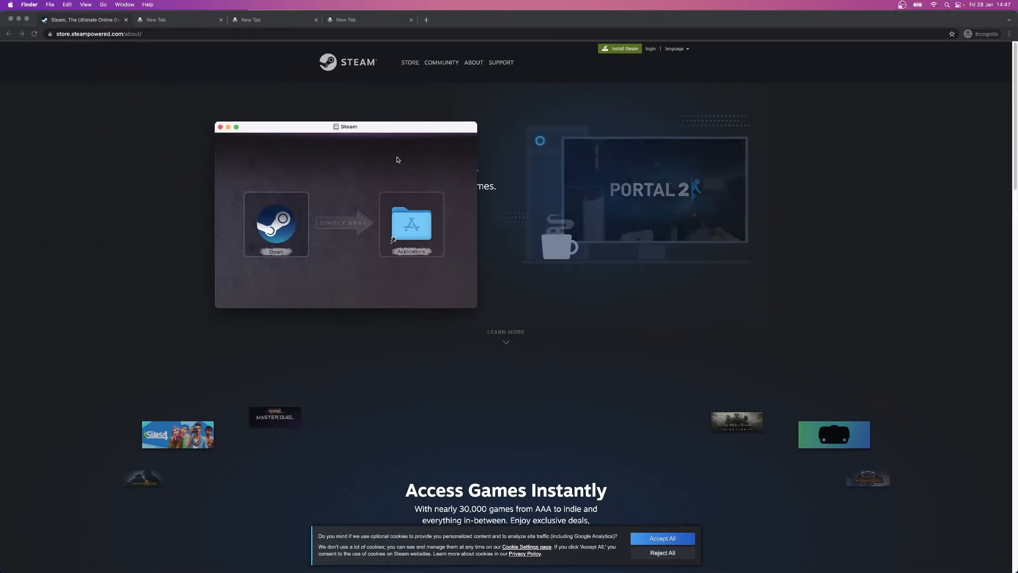
left_click_drag(276, 223, 350, 208)
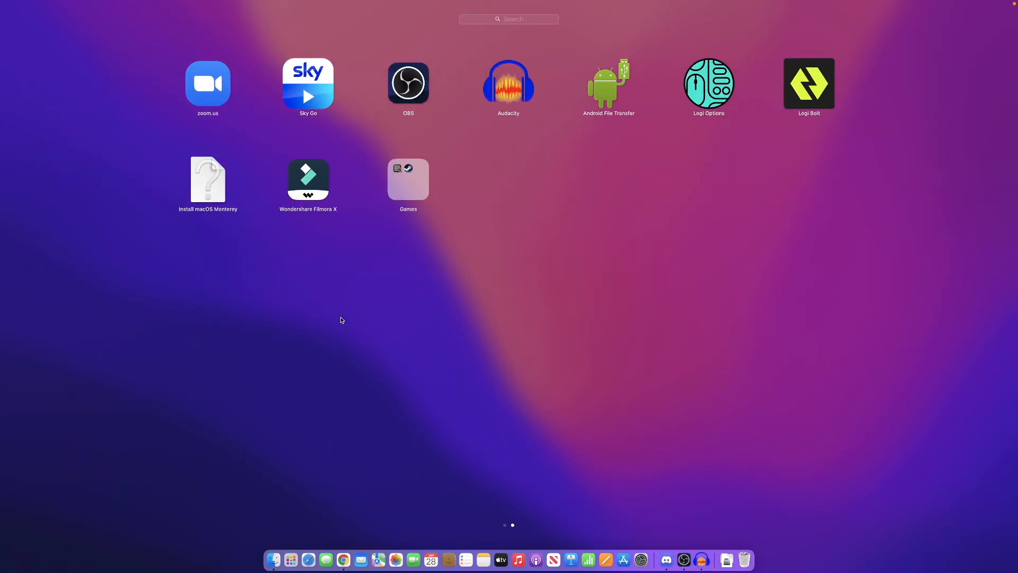
Open the Launchpad Games folder to see Steam next to Chess
left_click(407, 179)
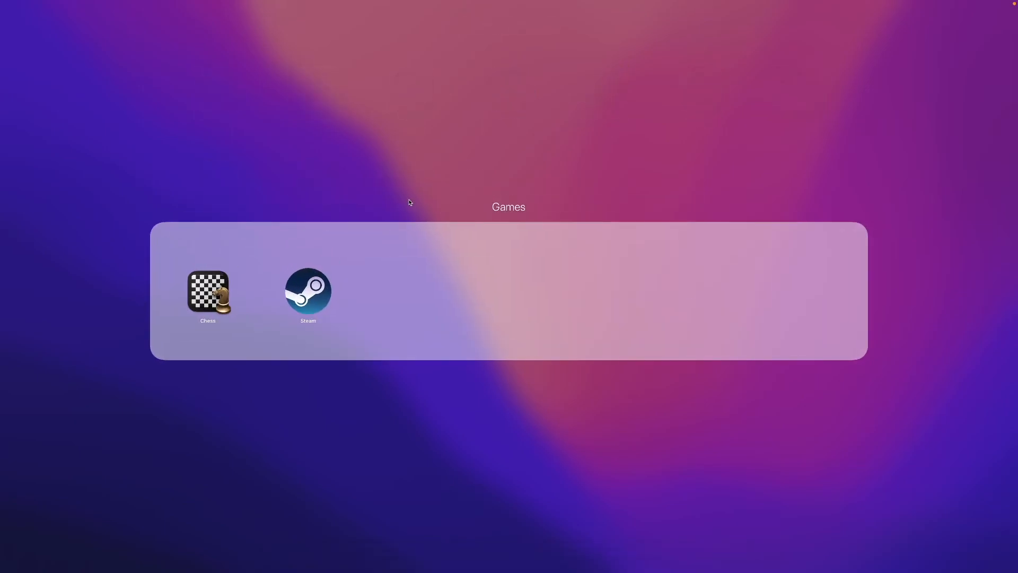
mouse_move(338, 279)
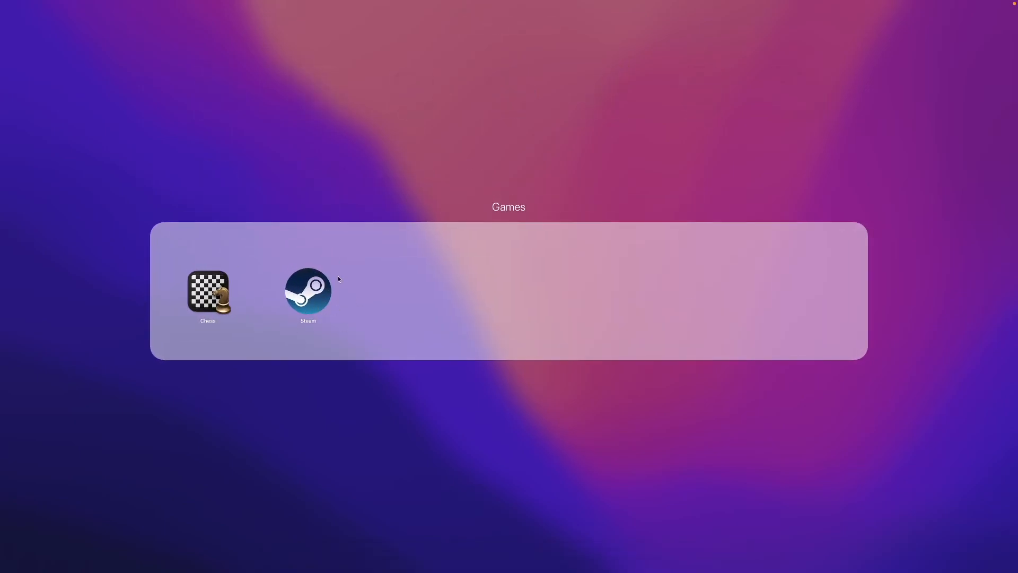